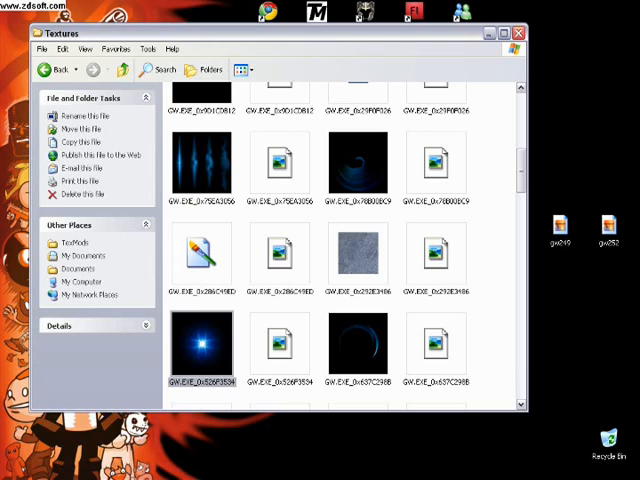
# Scroll the Textures folder to reach the armor DDS file and open it with GIMP
pyautogui.scroll(-3)
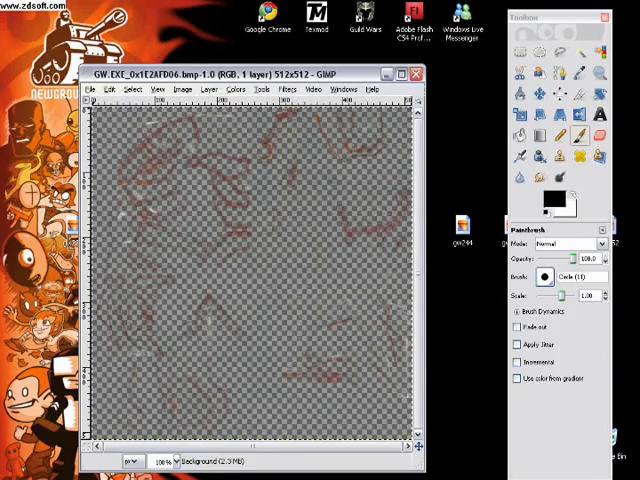
# Maximize the armor texture's image window so it fills the screen
pyautogui.click(404, 72)
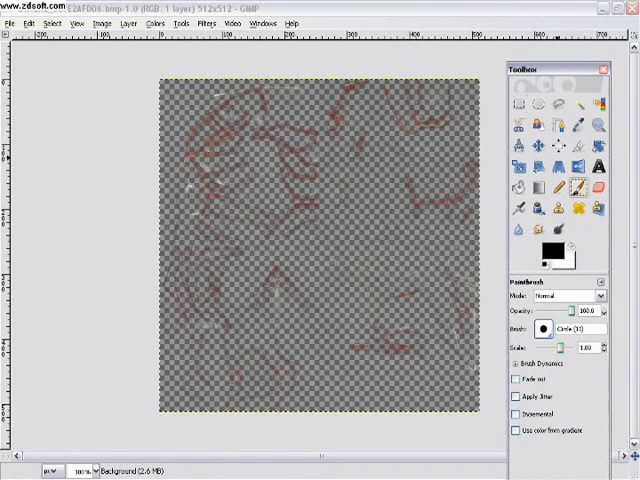
pyautogui.moveTo(450, 196); pyautogui.dragTo(448, 376)
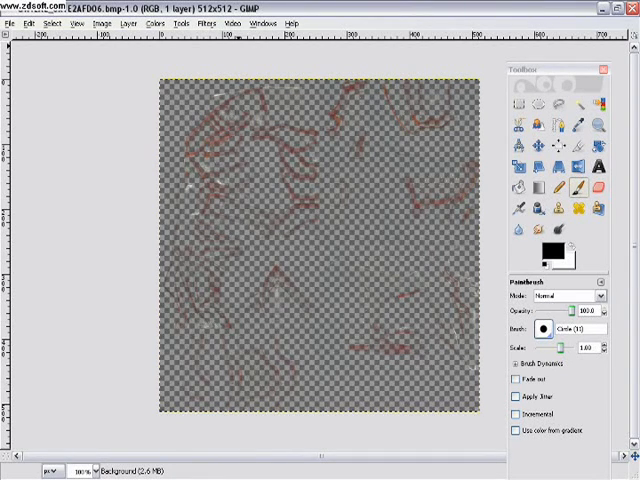
# Add a layer mask from the texture's alpha channel and show the mask alone
pyautogui.click(124, 24)
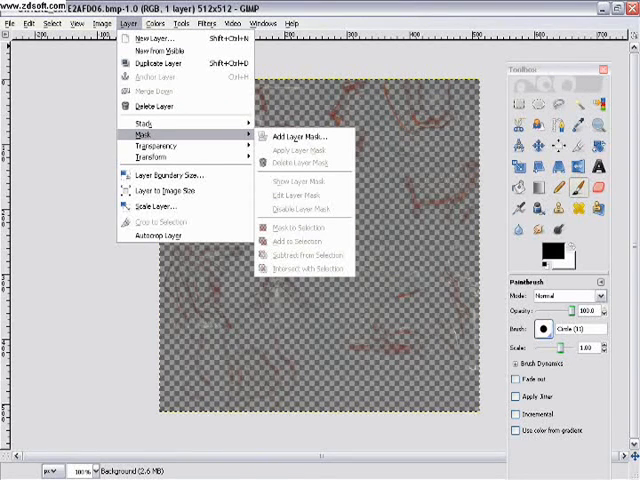
pyautogui.click(292, 136)
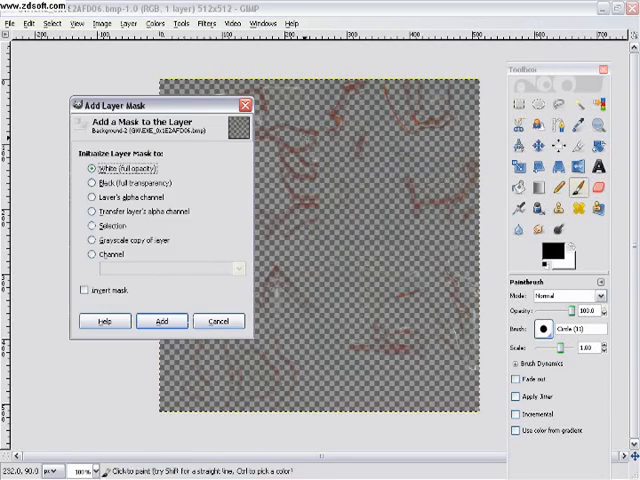
pyautogui.click(88, 212)
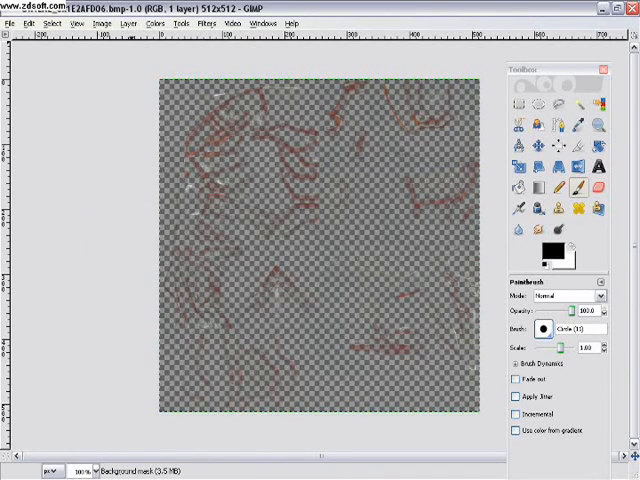
pyautogui.click(128, 24)
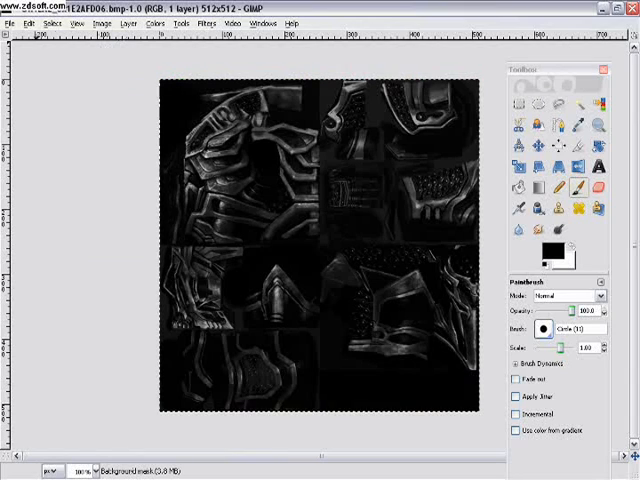
# Copy the greyscale mask into a new 512×512 image, then return to the armor texture
pyautogui.click(24, 24)
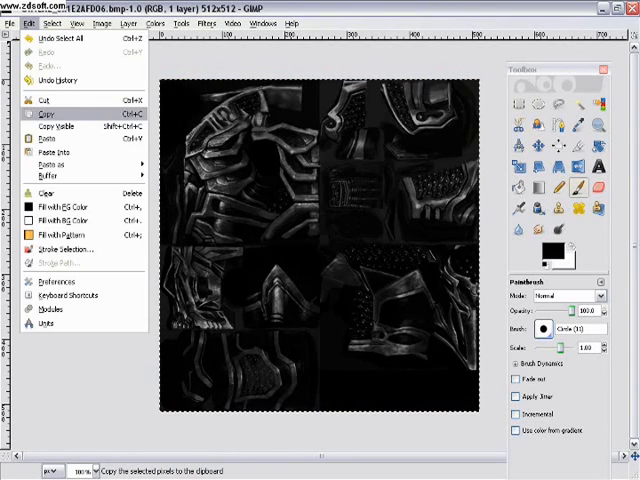
pyautogui.click(12, 24)
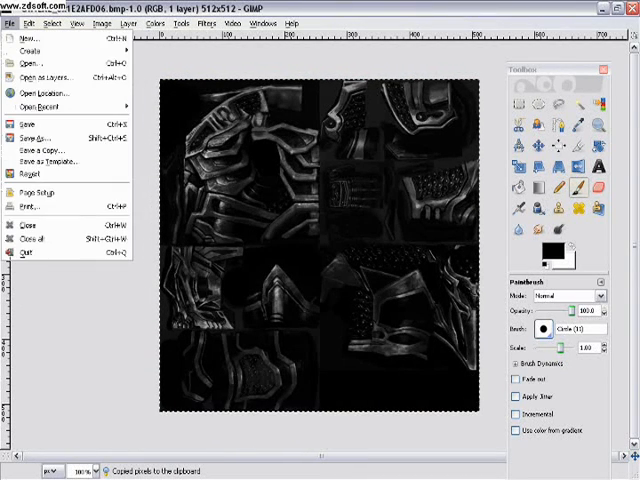
pyautogui.click(26, 38)
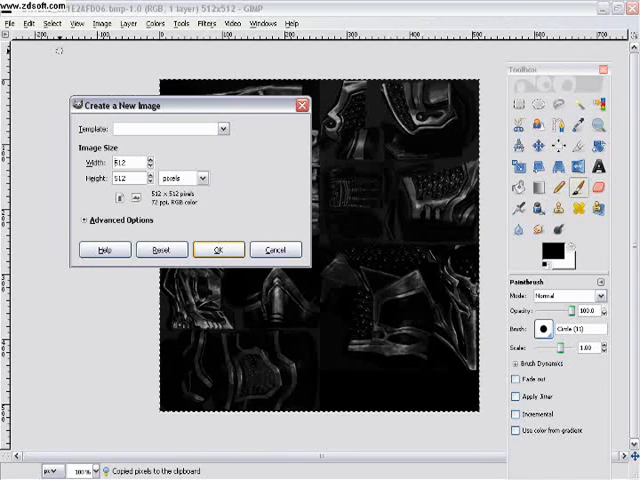
pyautogui.click(220, 250)
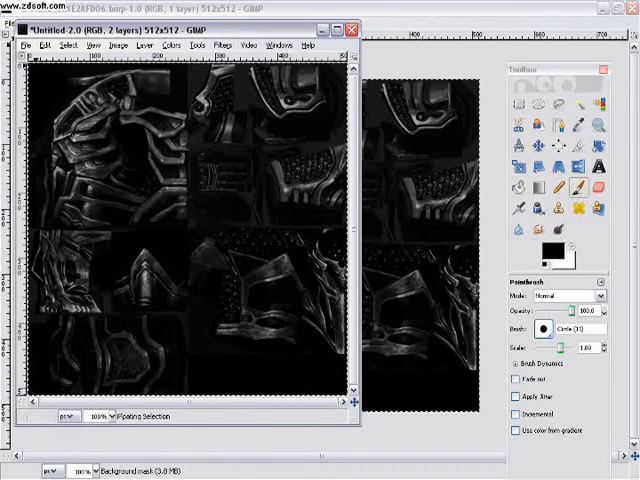
pyautogui.click(42, 44)
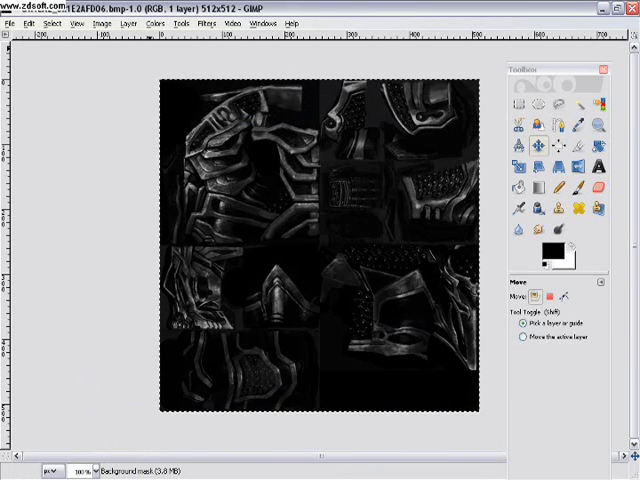
# Remove the layer's transparency so the full red and dark armor colours show opaque
pyautogui.click(124, 24)
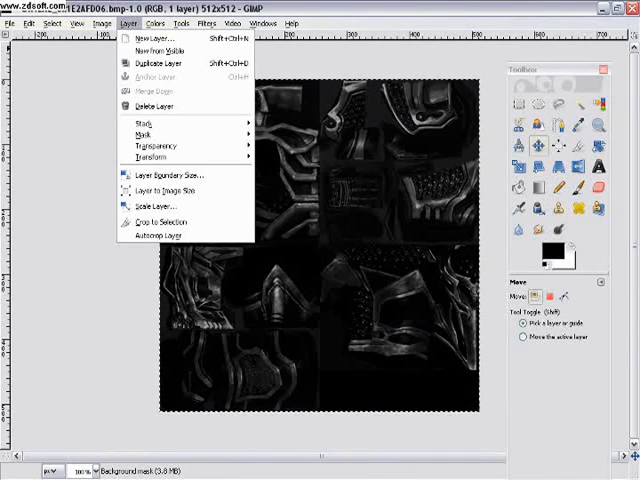
pyautogui.moveTo(140, 132)
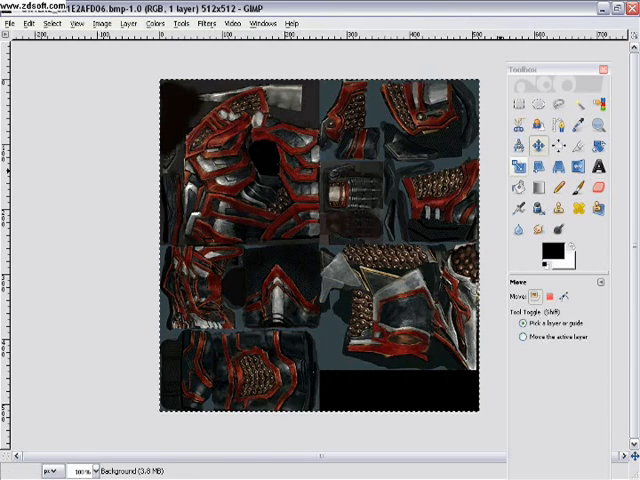
pyautogui.click(566, 182)
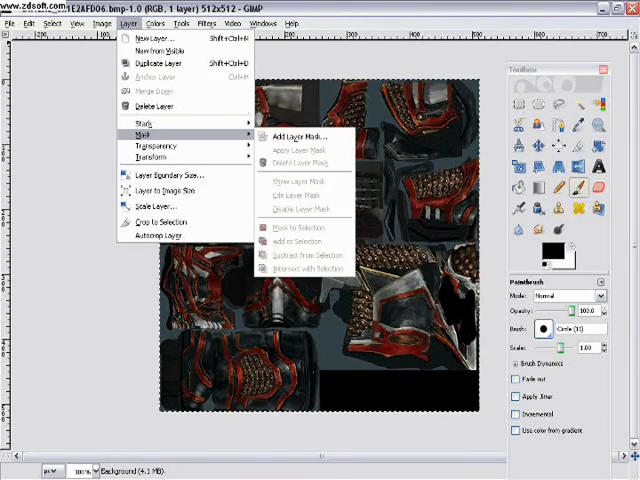
# Add an alpha-channel layer mask to the coloured texture and paste the greyscale mask in
pyautogui.click(292, 136)
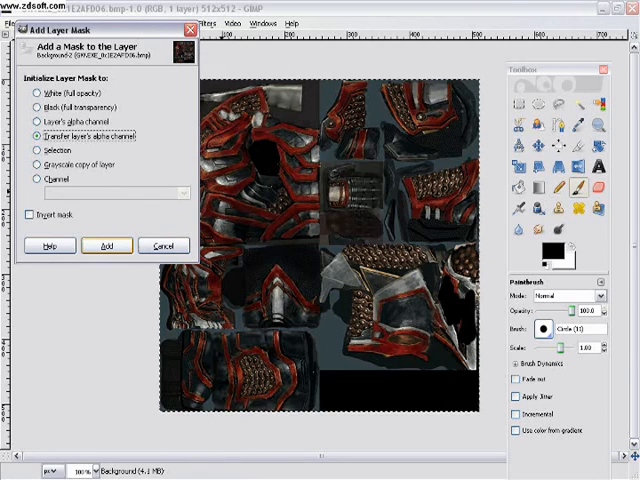
pyautogui.click(108, 244)
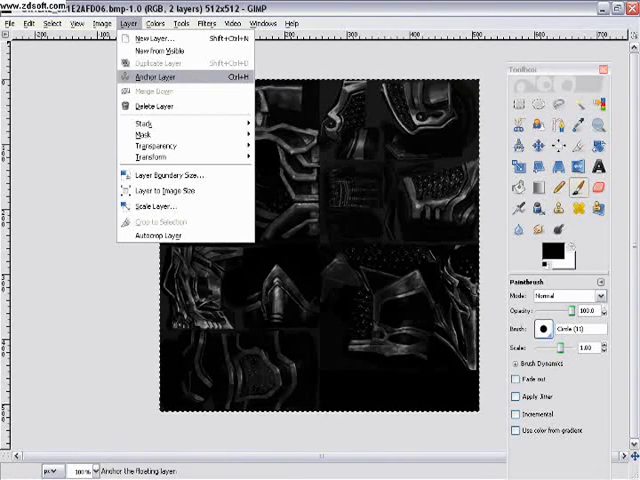
pyautogui.moveTo(150, 78)
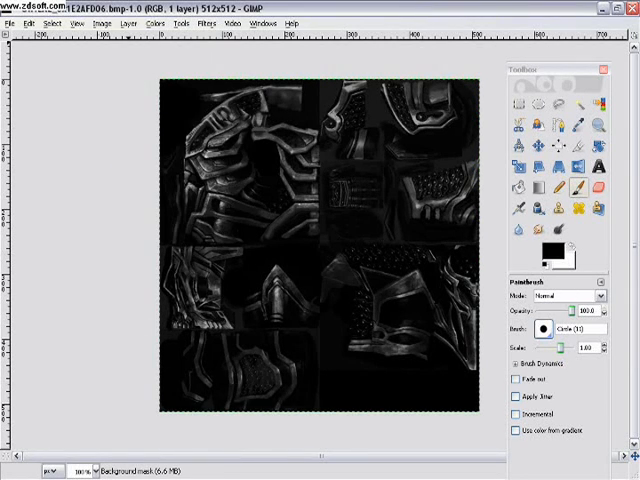
# Anchor the pasted mask and apply it, then zoom in to check the restored transparency
pyautogui.click(124, 24)
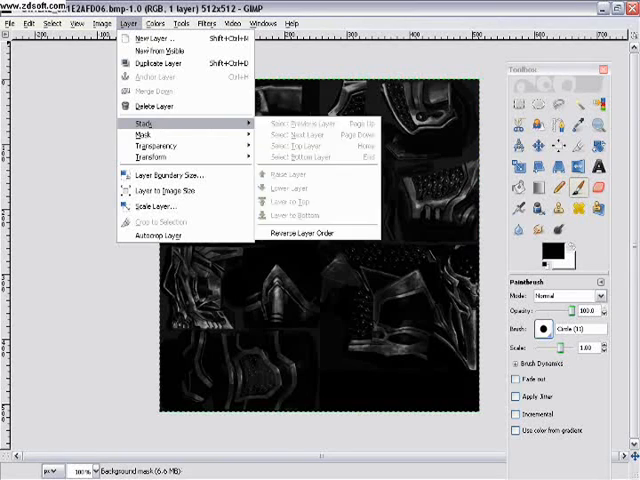
pyautogui.moveTo(140, 132)
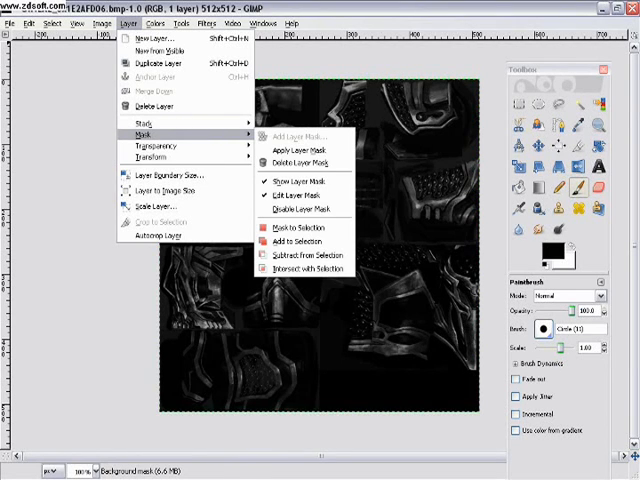
pyautogui.moveTo(292, 150)
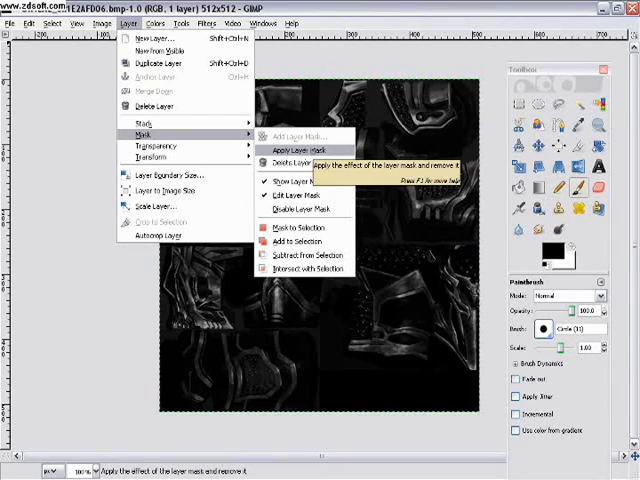
pyautogui.click(282, 150)
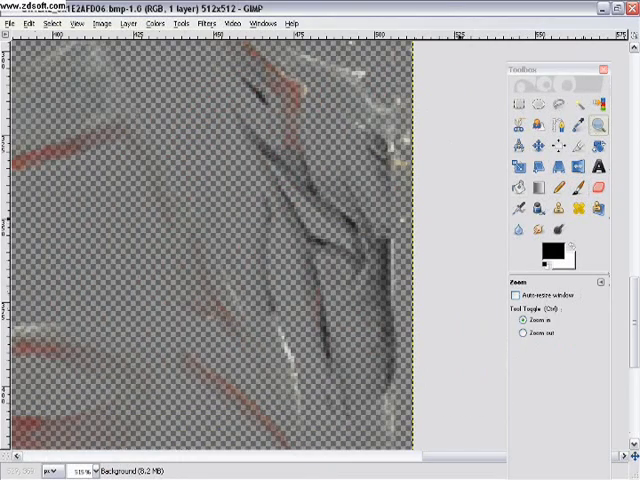
pyautogui.click(8, 24)
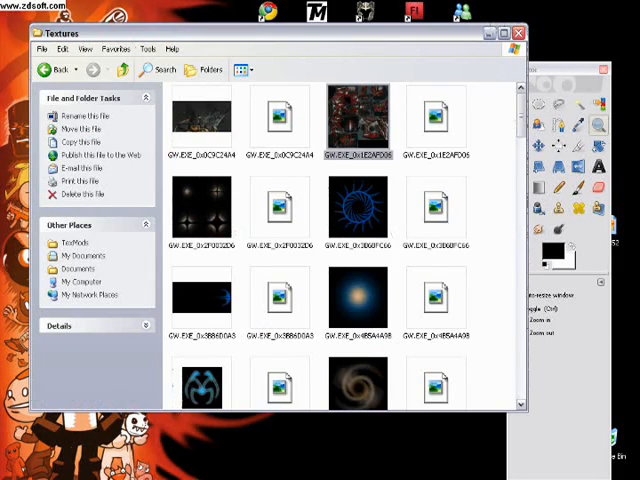
# Launch the TexMod executable from the bottom of the Textures folder
pyautogui.scroll(-3)
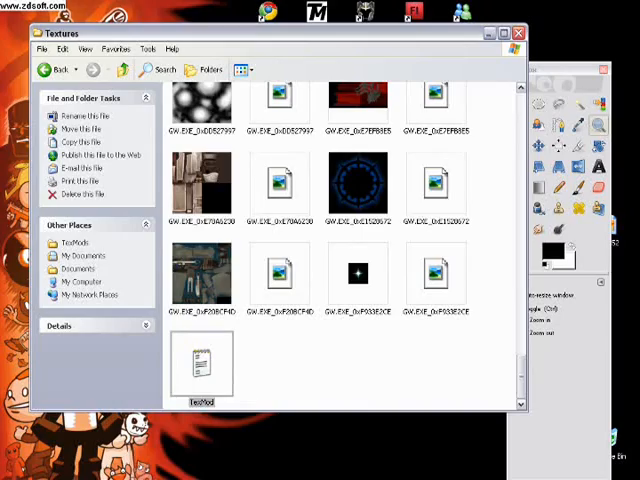
pyautogui.doubleClick(202, 364)
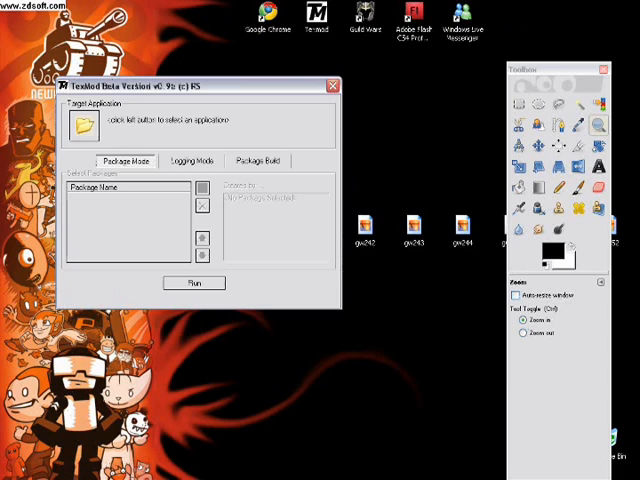
# Build a mod package in TexMod from the texture definition file and save it
pyautogui.click(264, 160)
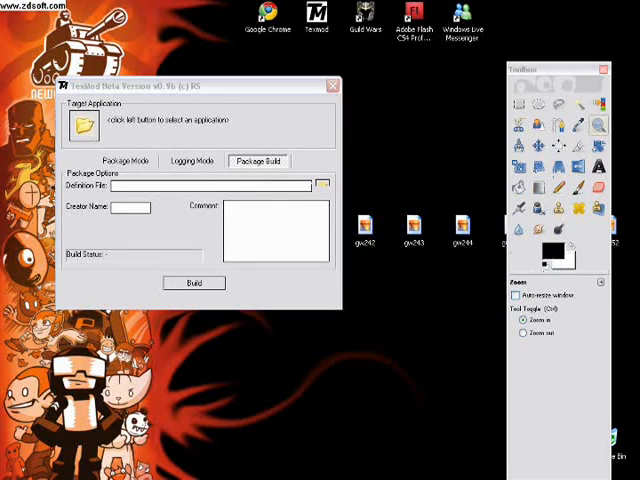
pyautogui.click(326, 186)
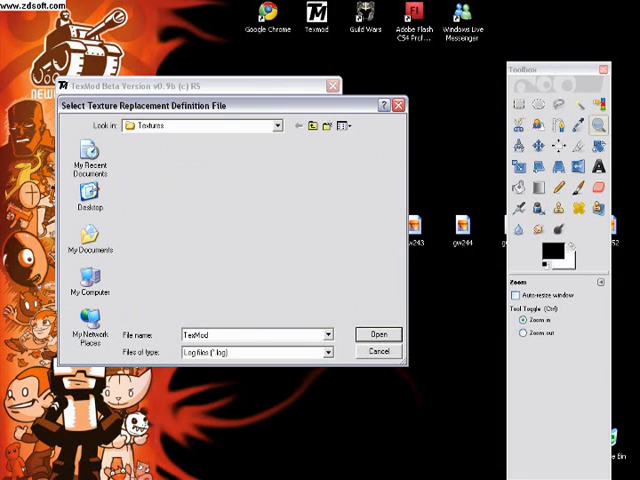
pyautogui.click(378, 332)
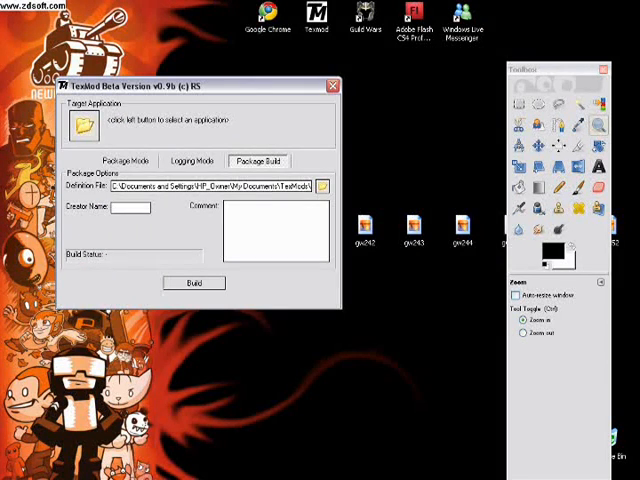
pyautogui.click(194, 284)
pyautogui.write('glkhgf')
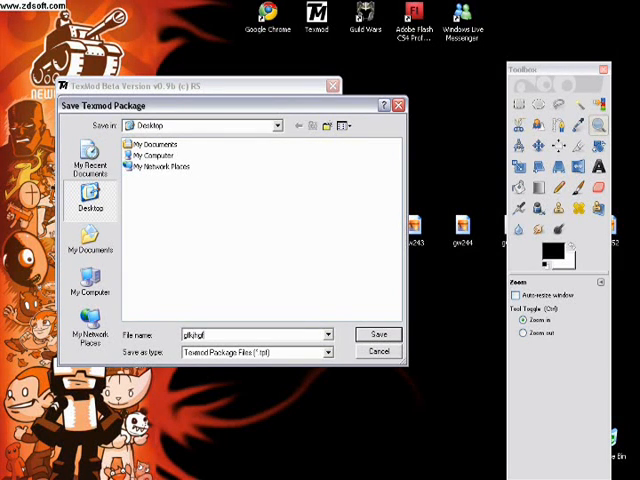
pyautogui.click(378, 334)
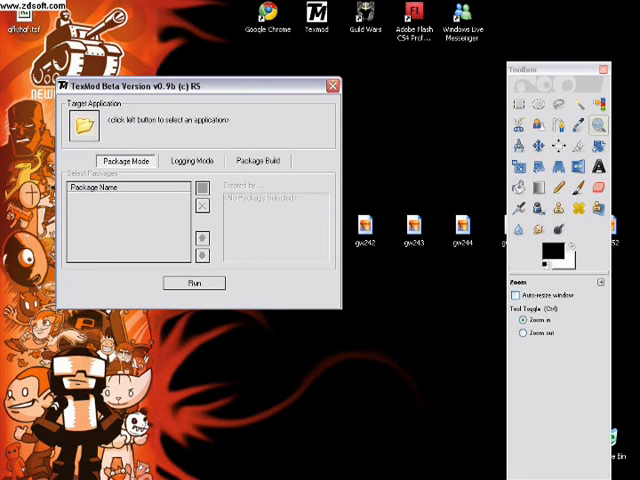
# Set GW.EXE as the target application and add the built package for loading
pyautogui.click(82, 124)
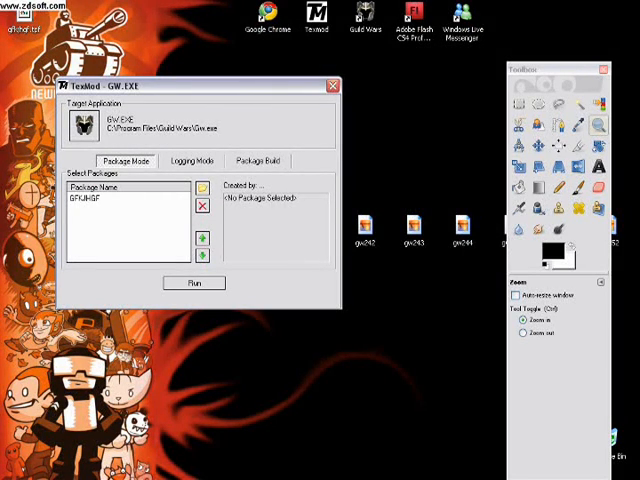
pyautogui.click(332, 84)
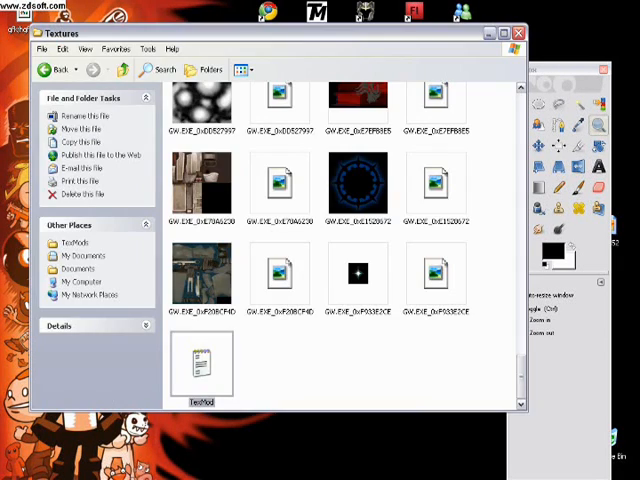
# Open the blue starburst skill DDS and Colorize it to a deeper blue
pyautogui.scroll(-3)
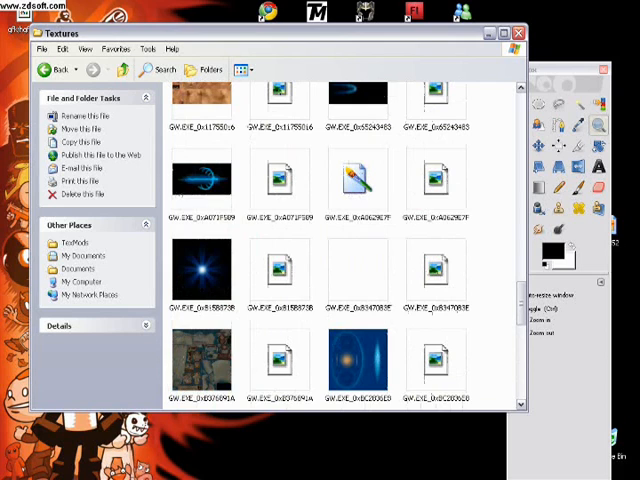
pyautogui.click(200, 276)
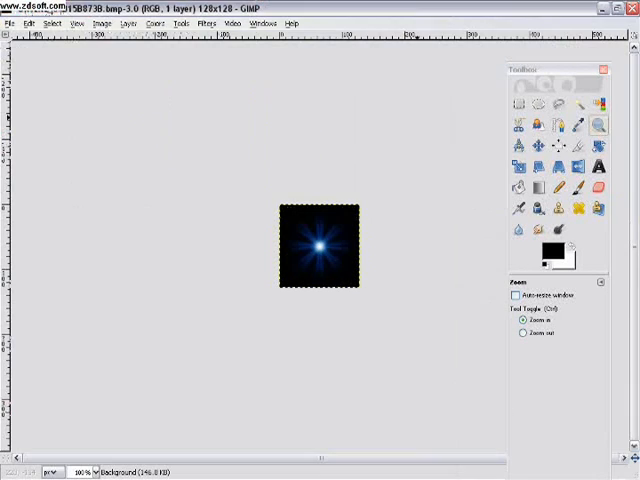
pyautogui.click(156, 24)
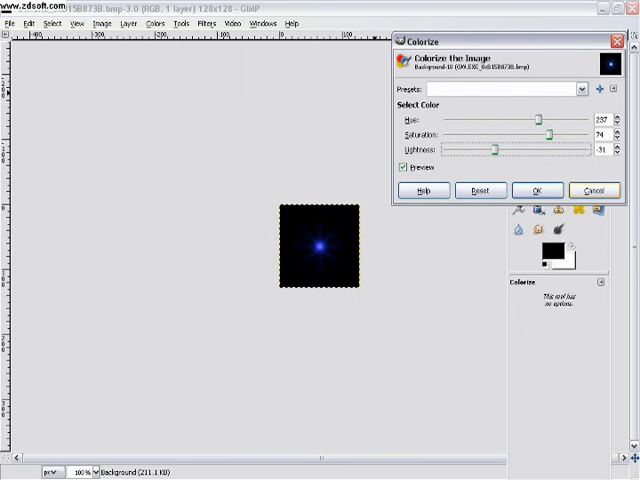
pyautogui.click(538, 190)
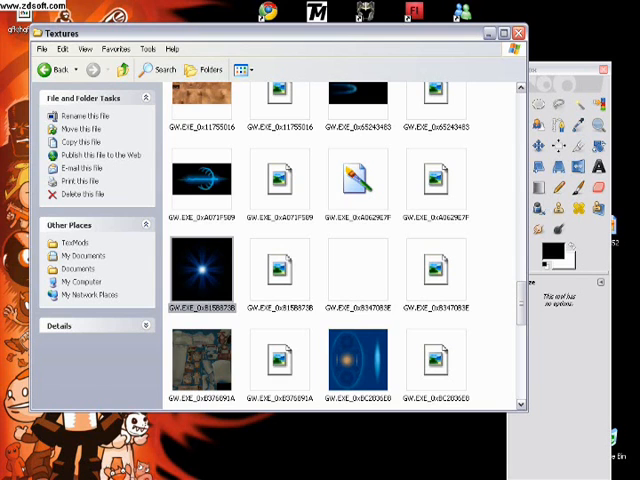
pyautogui.click(512, 32)
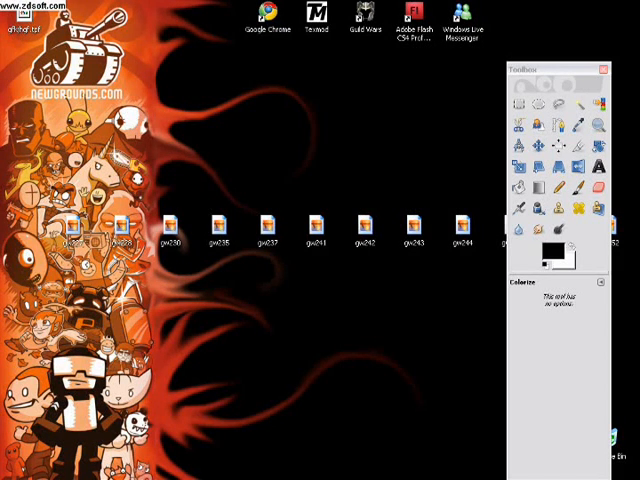
pyautogui.click(604, 68)
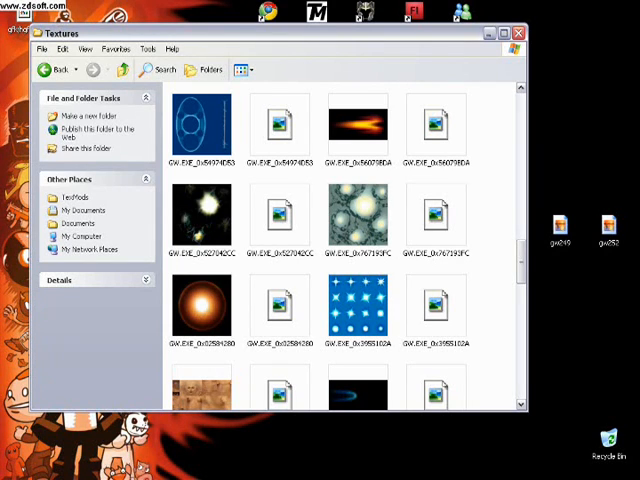
pyautogui.scroll(-3)
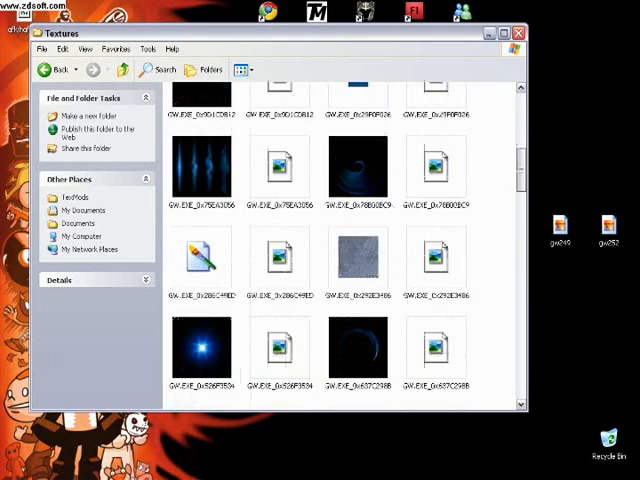
pyautogui.scroll(-3)
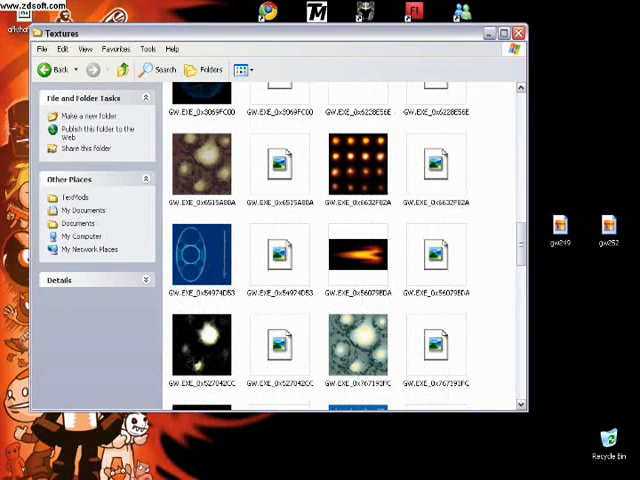
pyautogui.click(200, 164)
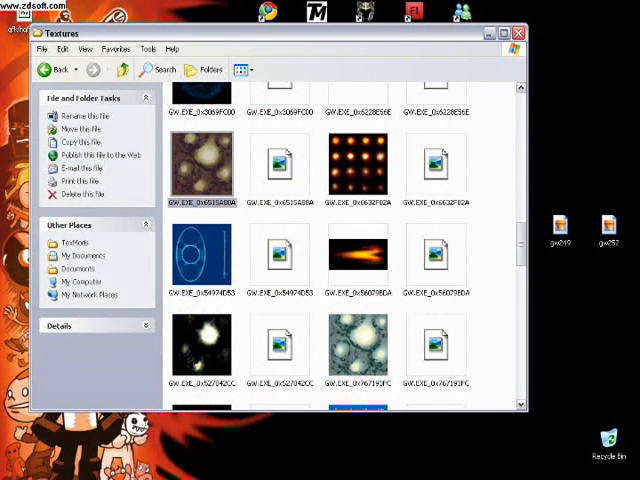
pyautogui.click(360, 356)
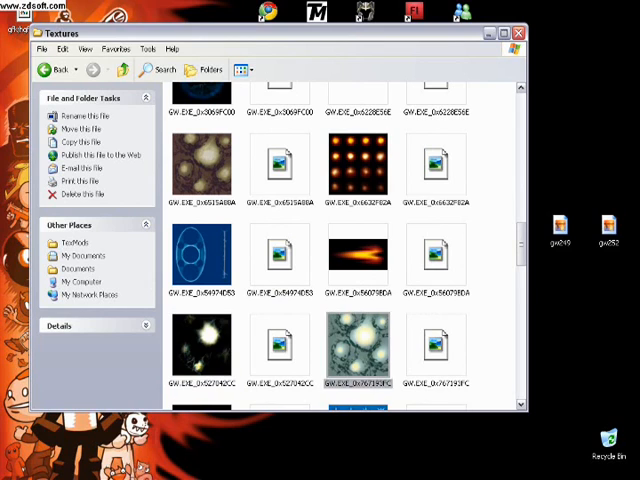
pyautogui.click(200, 170)
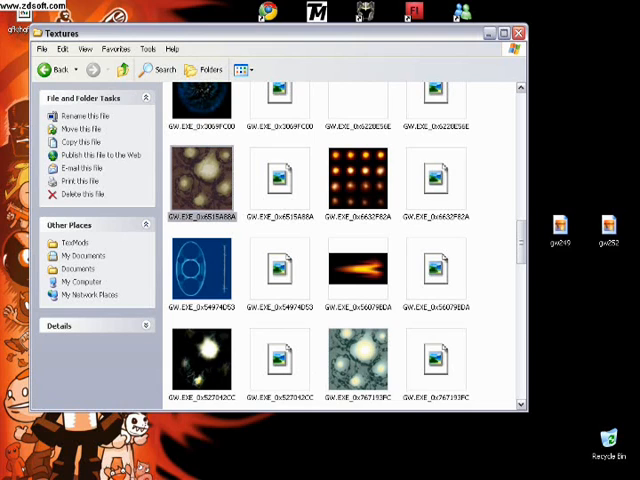
pyautogui.click(370, 360)
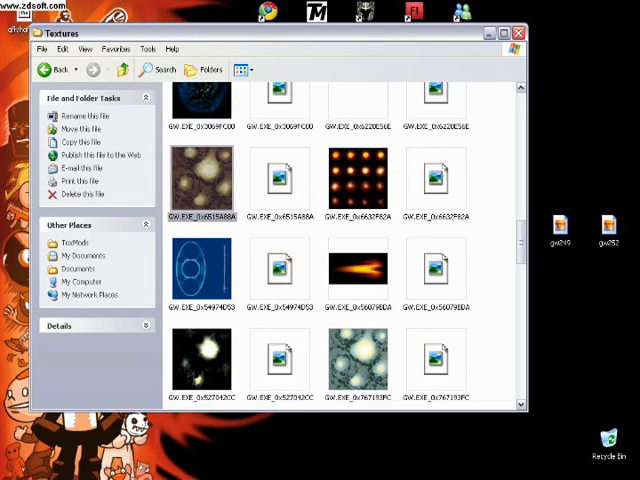
pyautogui.click(364, 358)
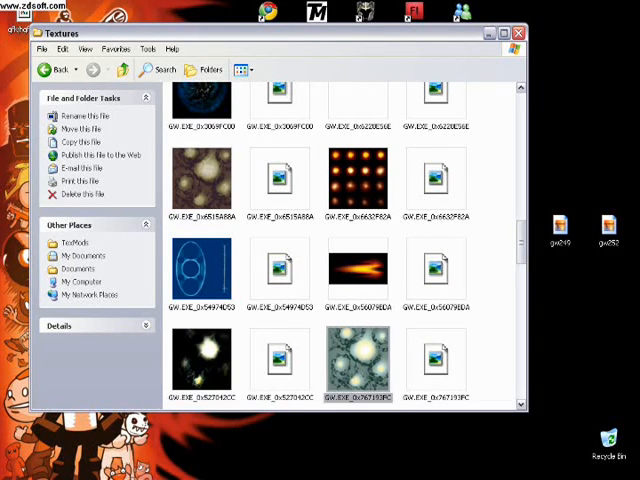
pyautogui.click(202, 180)
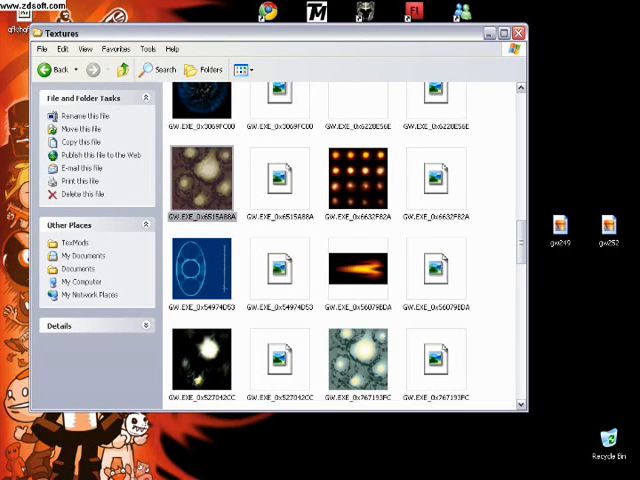